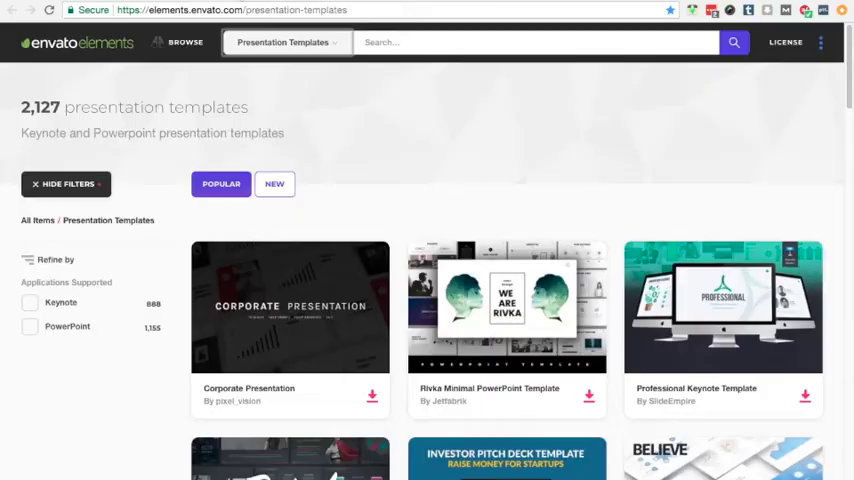
mouse_move(304, 138)
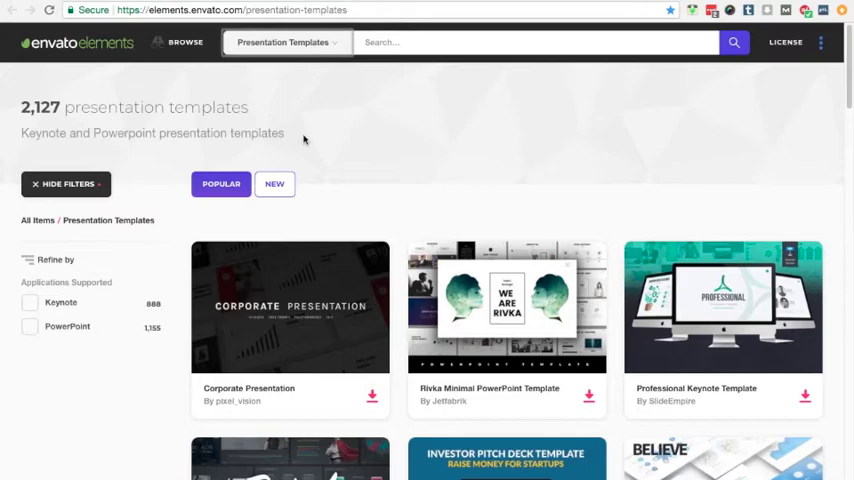
- Open the Believe Multipurpose PowerPoint template page and look down its details
scroll("down", 3)
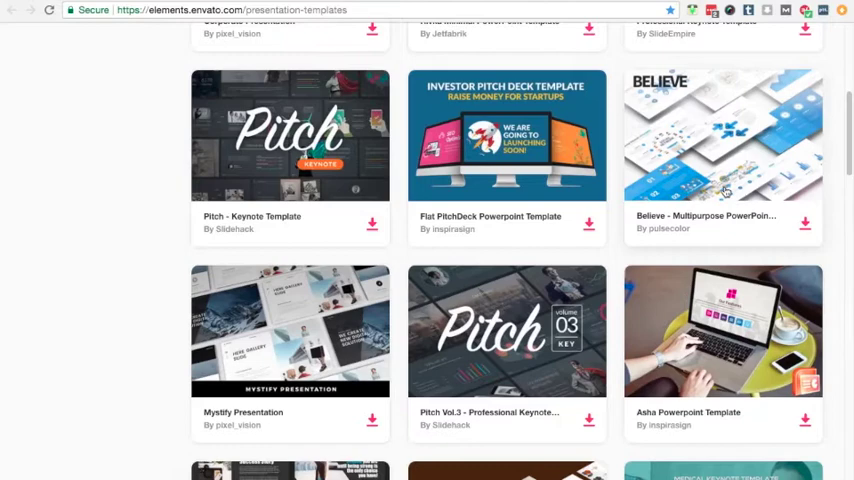
left_click(722, 136)
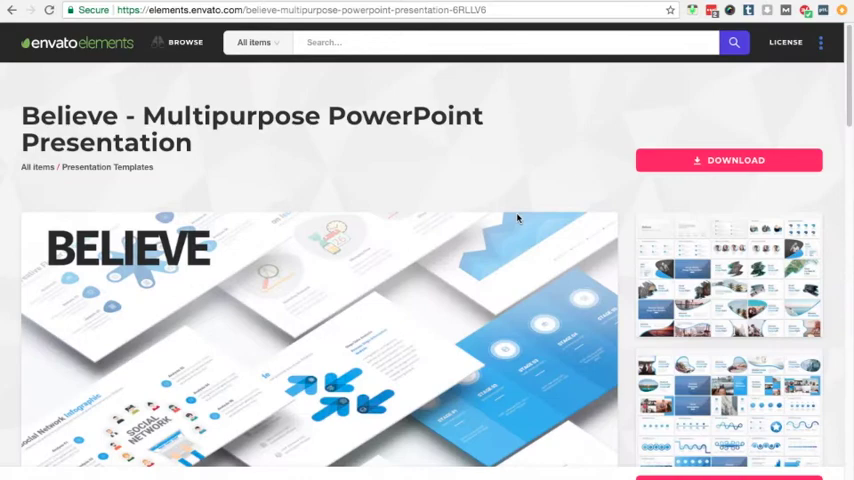
scroll("down", 3)
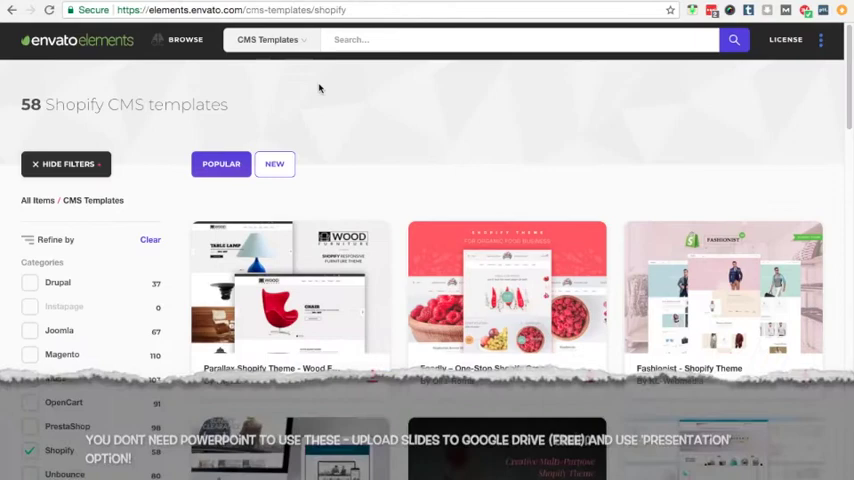
scroll("down", 3)
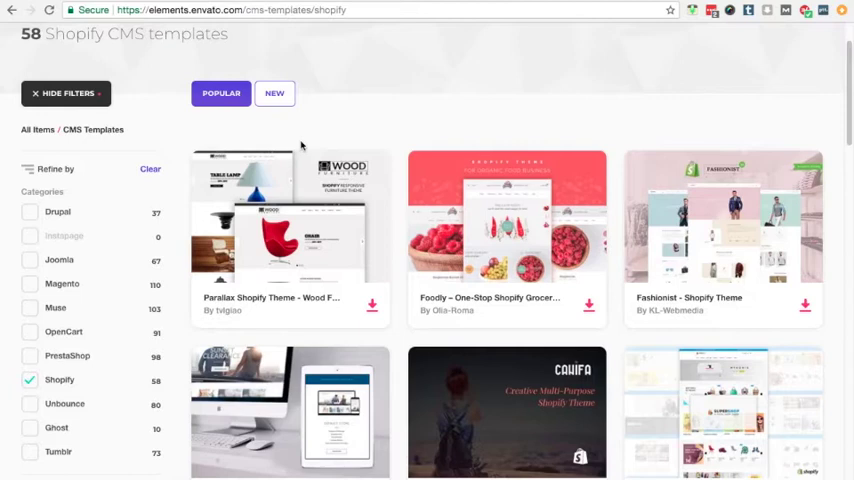
mouse_move(72, 396)
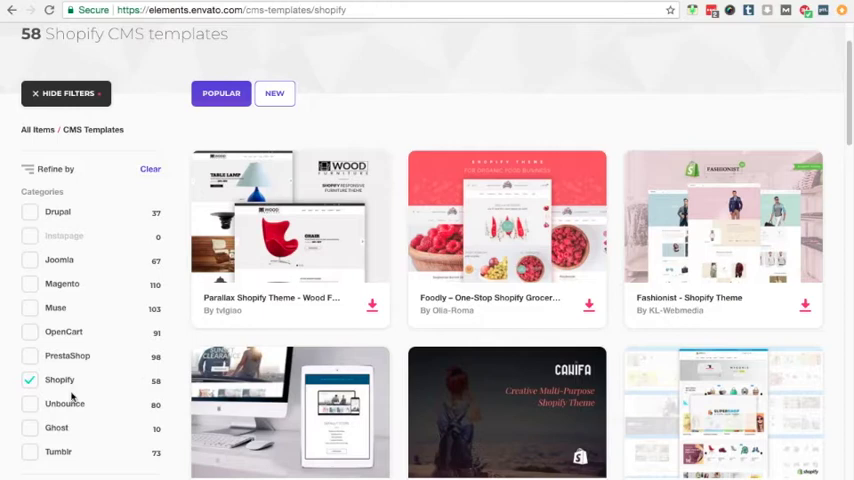
mouse_move(412, 84)
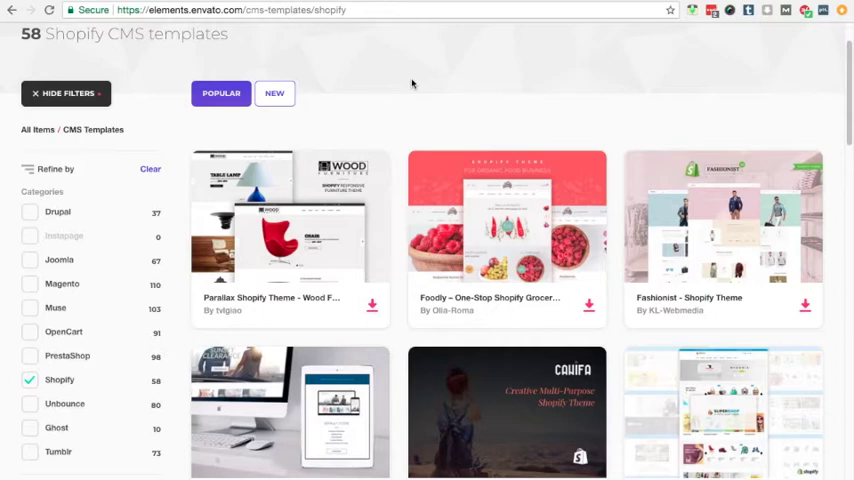
scroll("down", 3)
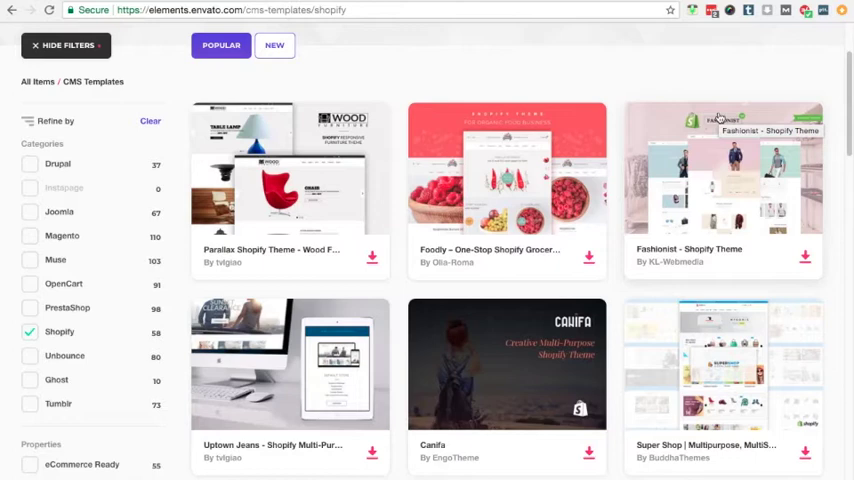
- Scroll through more Shopify theme results such as Watch Store and Shoe Zone
scroll("down", 3)
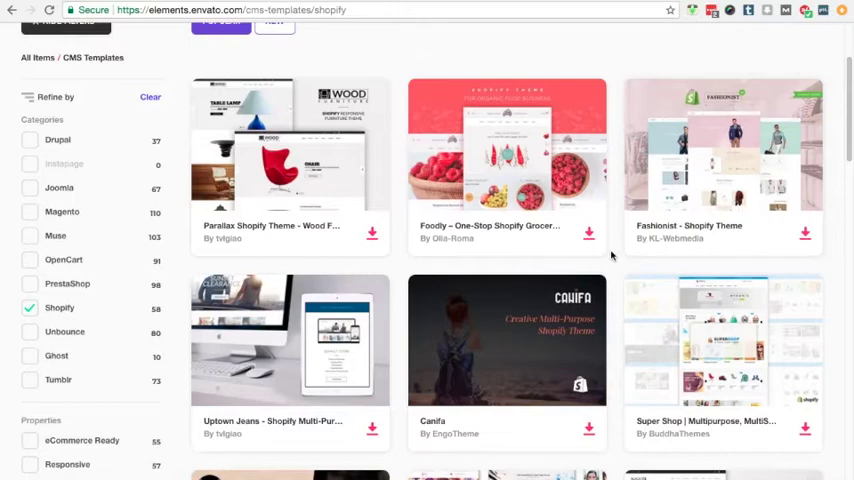
scroll("down", 3)
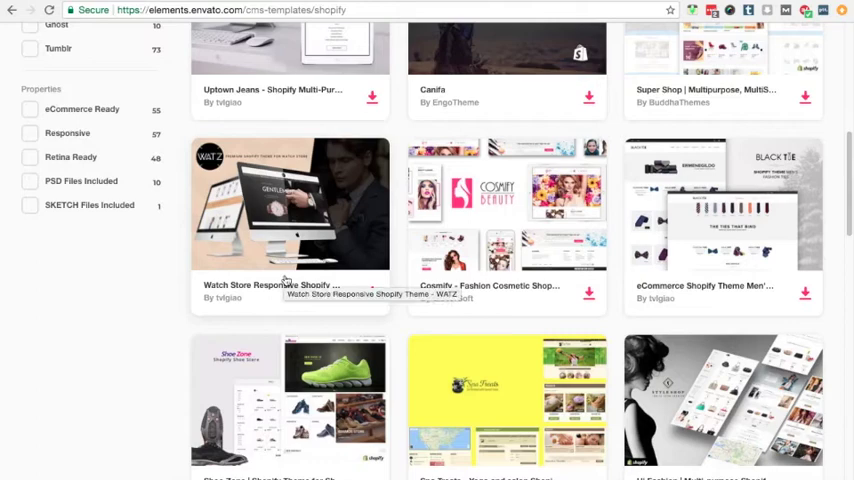
scroll("down", 3)
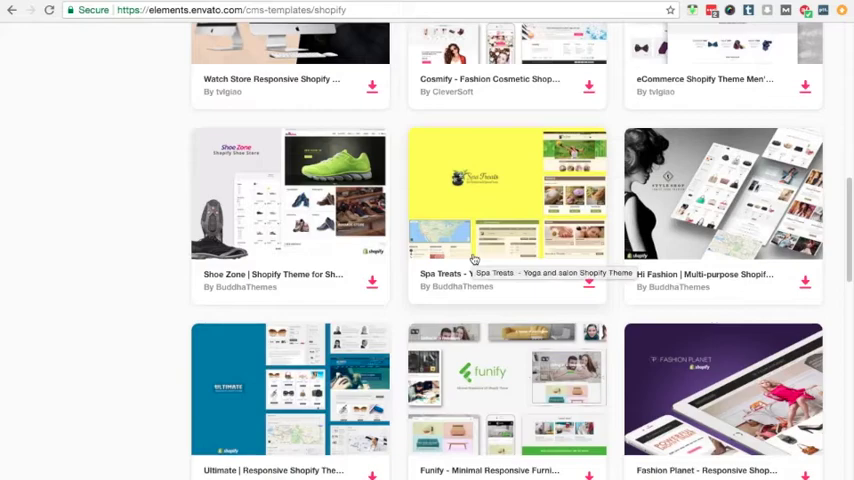
scroll("down", 3)
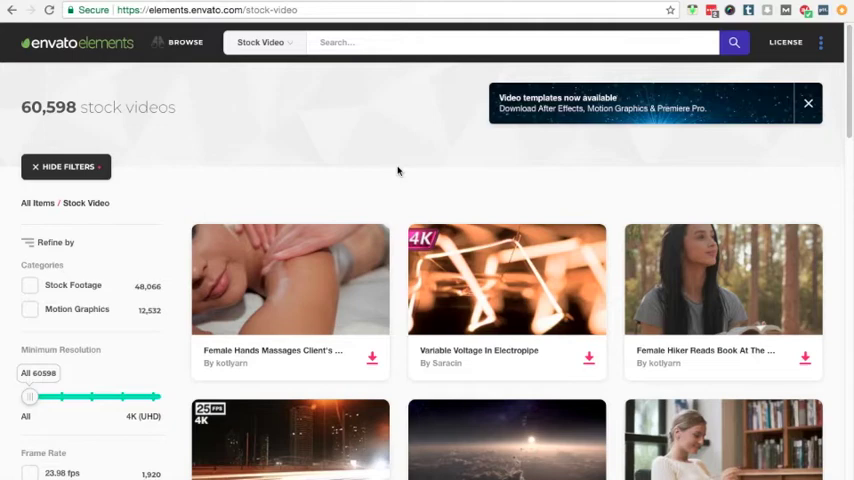
- Browse the stock video results and open the Flying Clouds On Earth clip page
scroll("down", 3)
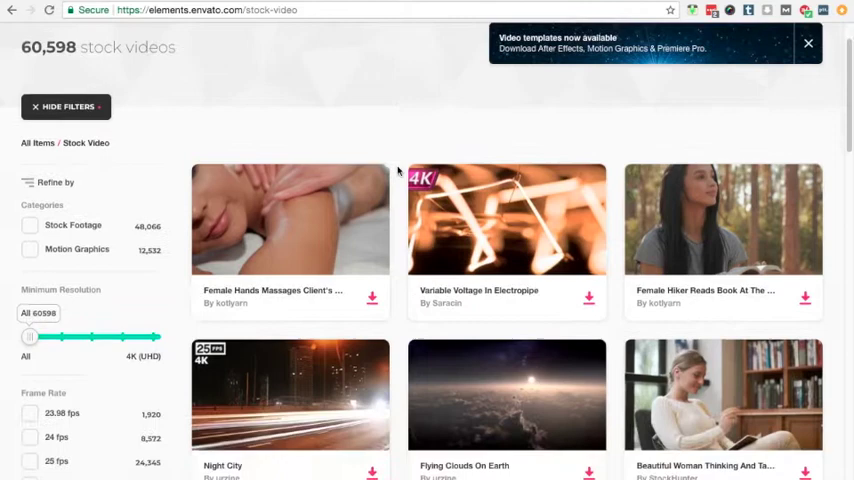
scroll("down", 3)
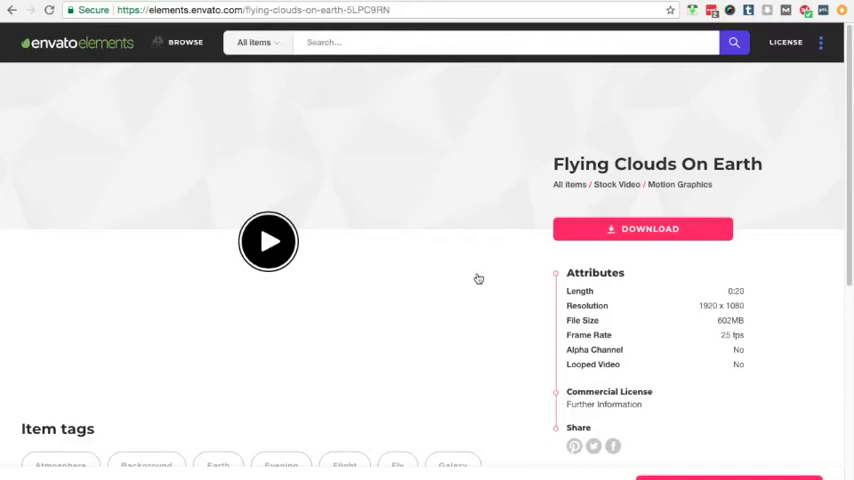
left_click(268, 240)
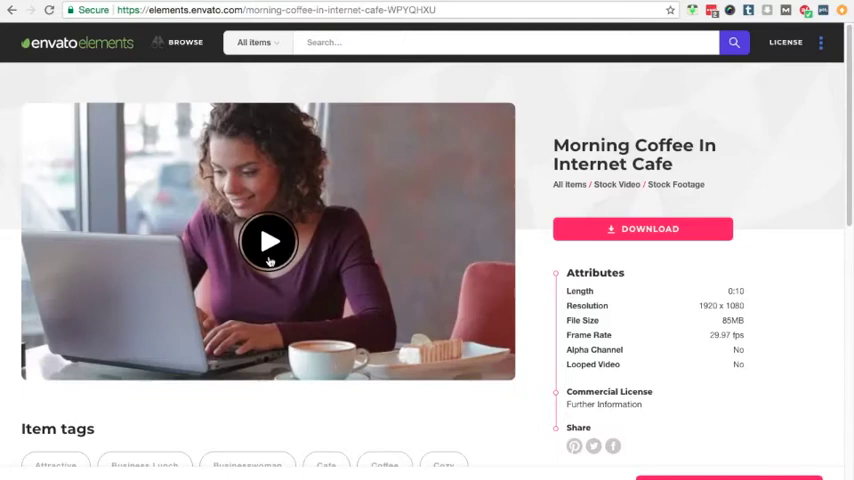
- Play the Morning Coffee In Internet Cafe preview, then move to the In Swirl Background clip
left_click(268, 240)
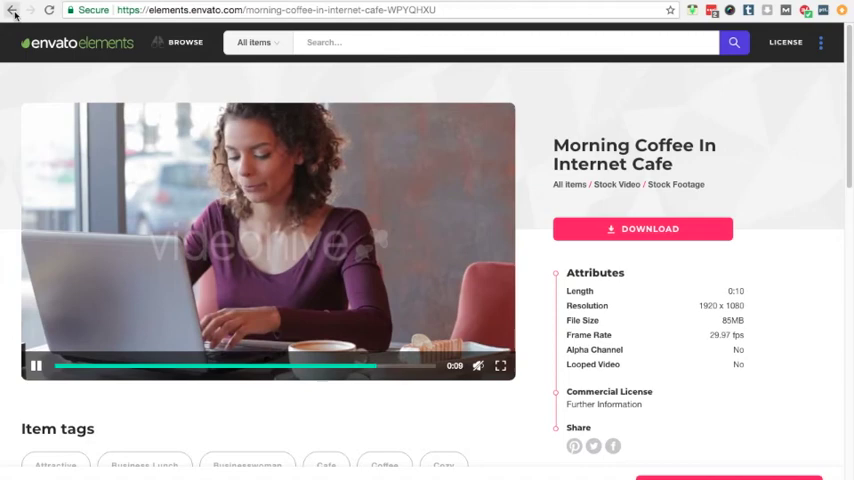
left_click(12, 10)
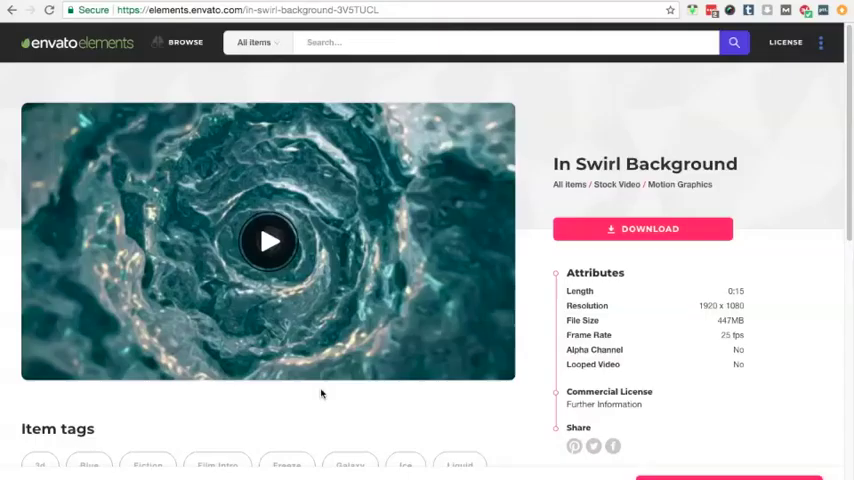
- Play the In Swirl Background preview, then head to the Infographics graphic templates
left_click(268, 240)
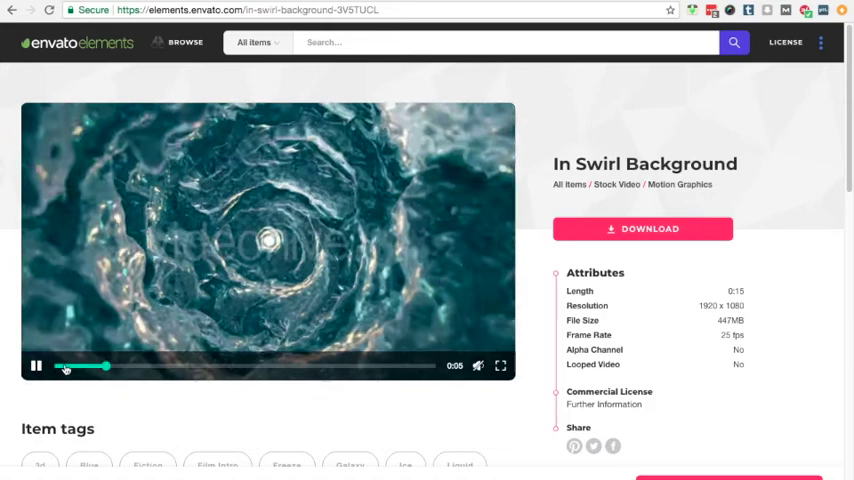
left_click(36, 364)
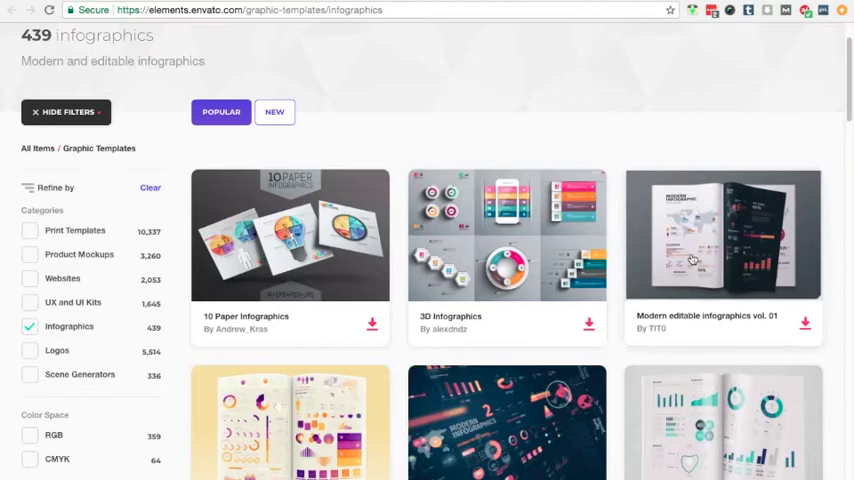
left_click(722, 236)
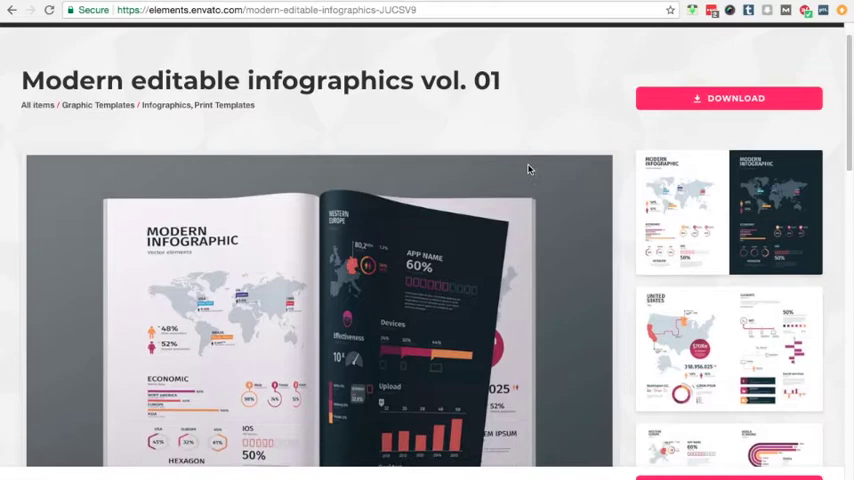
scroll("down", 3)
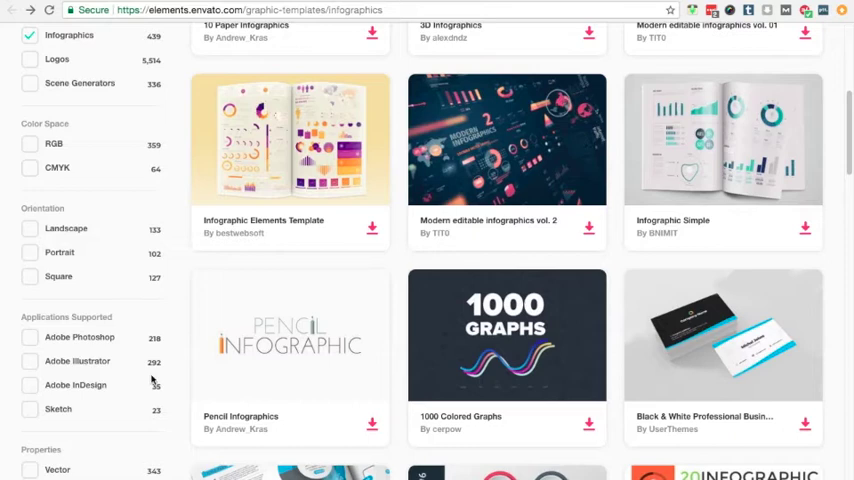
mouse_move(128, 440)
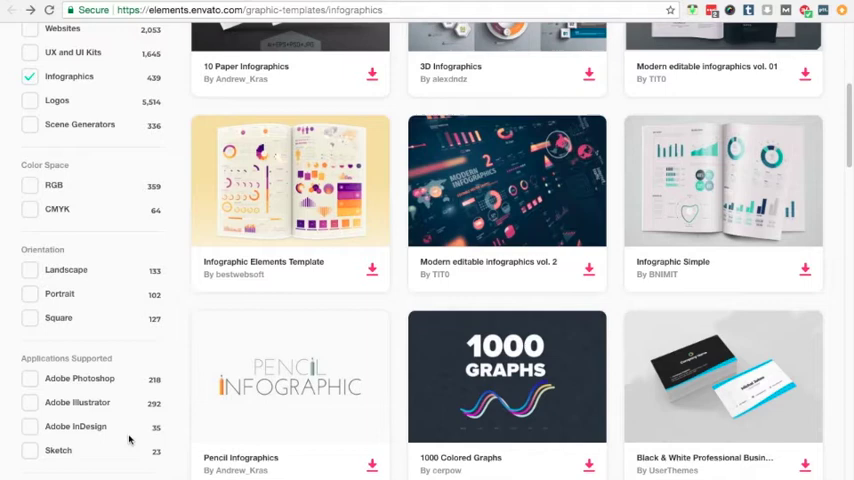
mouse_move(394, 260)
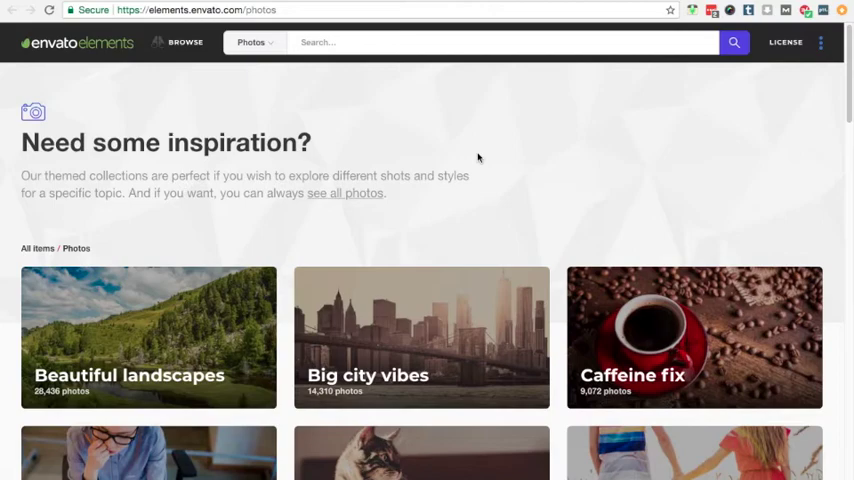
- Browse the photo collections and enter 'african american' in the search bar
scroll("down", 3)
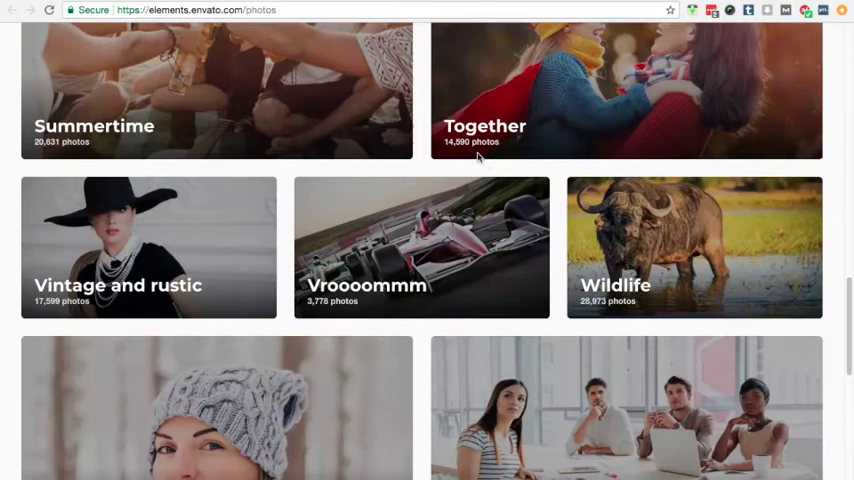
scroll("down", 3)
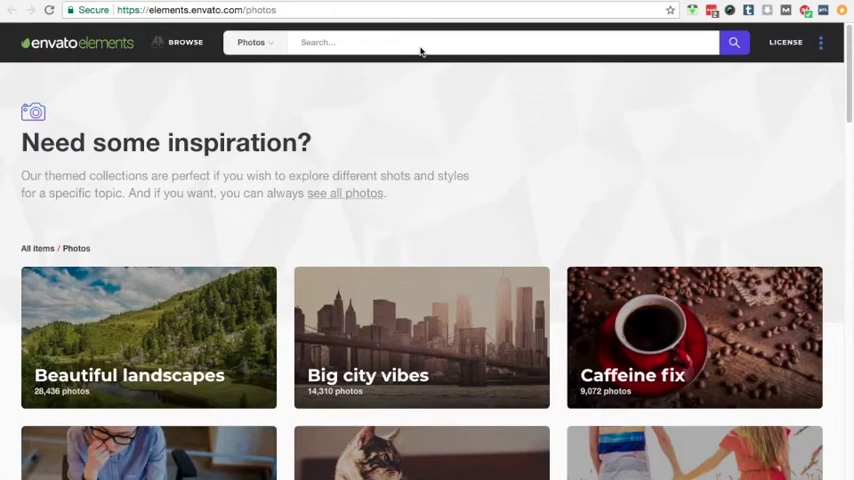
left_click(354, 42)
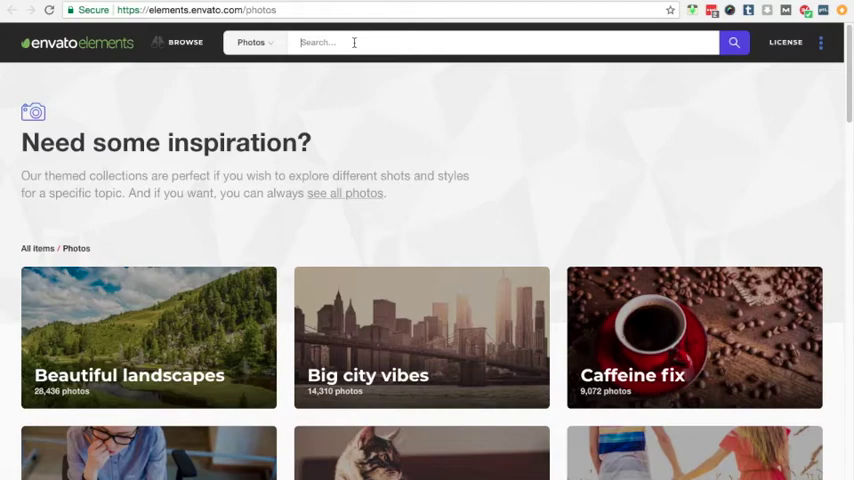
type("african american")
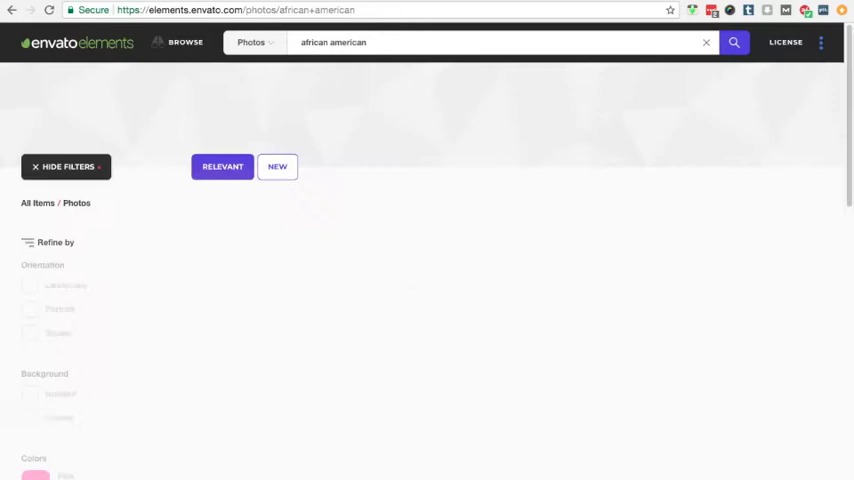
- Run the 'african american' photo search and scroll through its 11,547 results
left_click(734, 42)
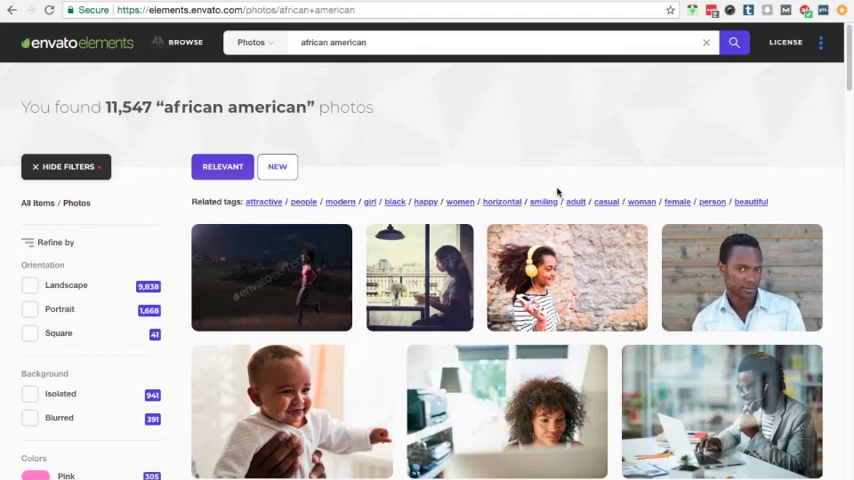
scroll("down", 3)
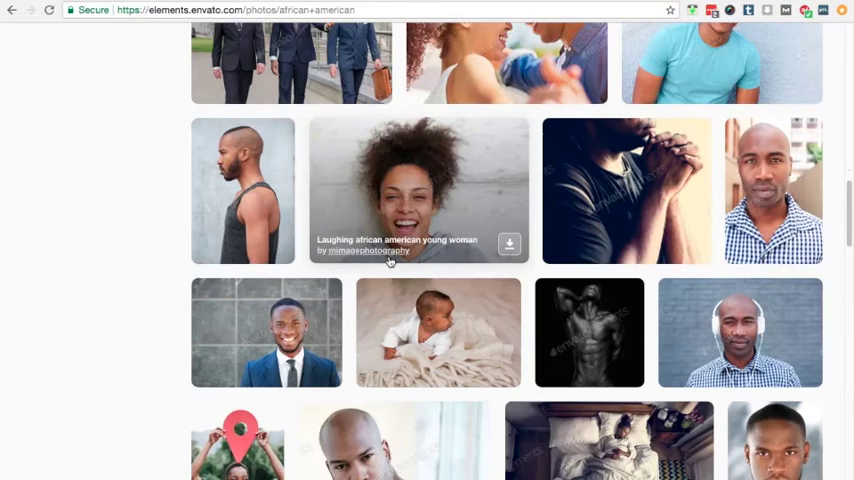
scroll("down", 3)
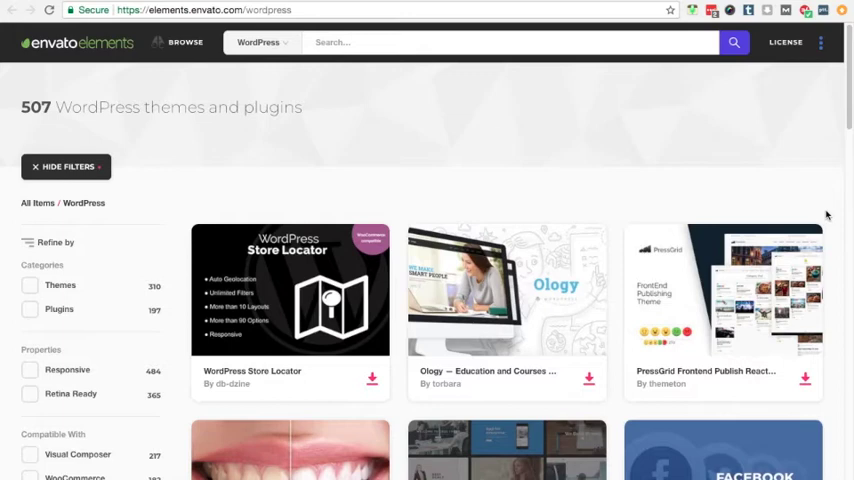
- Scroll the WordPress themes listing and launch The Barber Shop theme demo
scroll("down", 3)
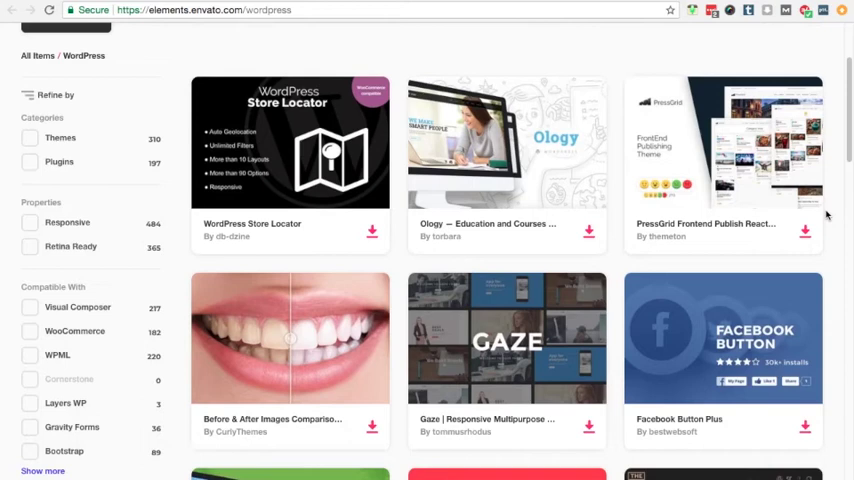
scroll("down", 3)
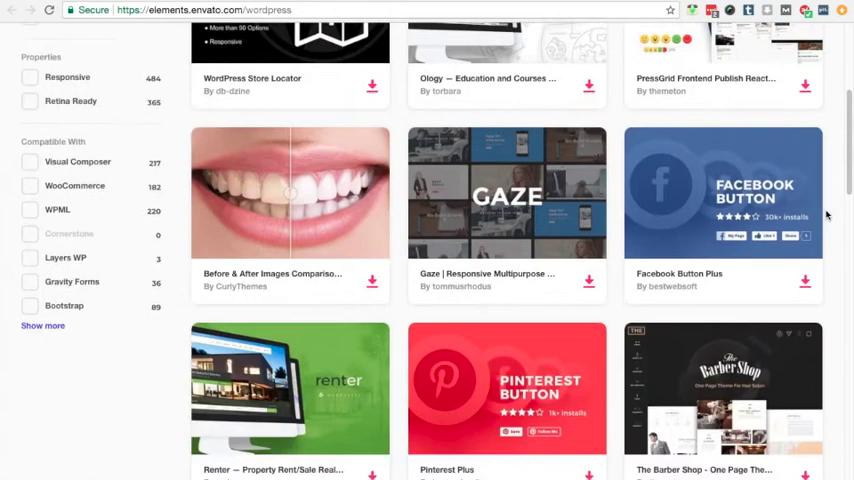
left_click(722, 388)
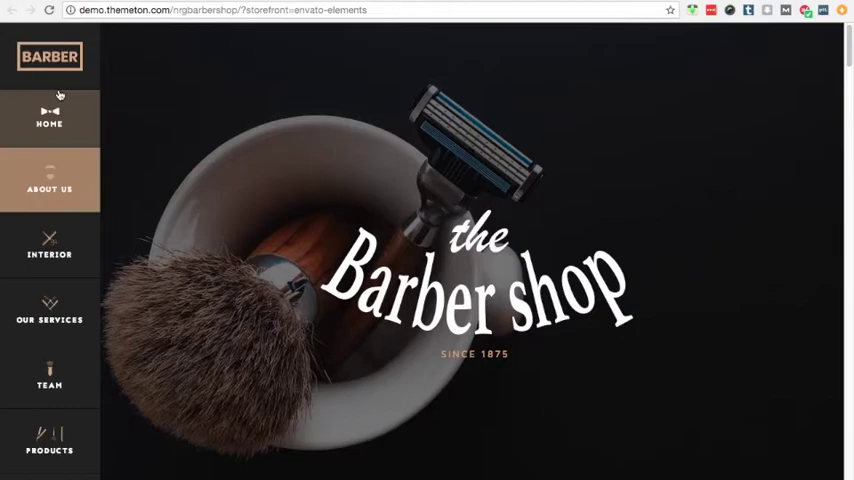
- Jump through the demo's Interior, Services, Team and Contact sections via the left sidebar
left_click(48, 254)
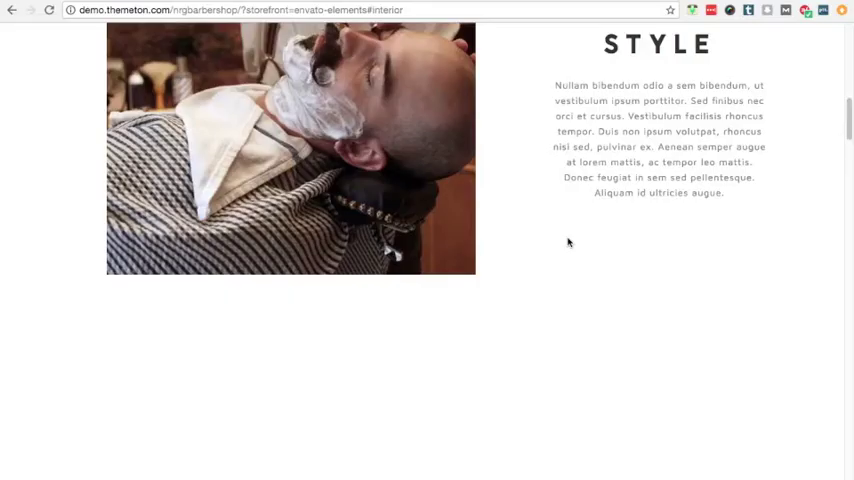
left_click(48, 268)
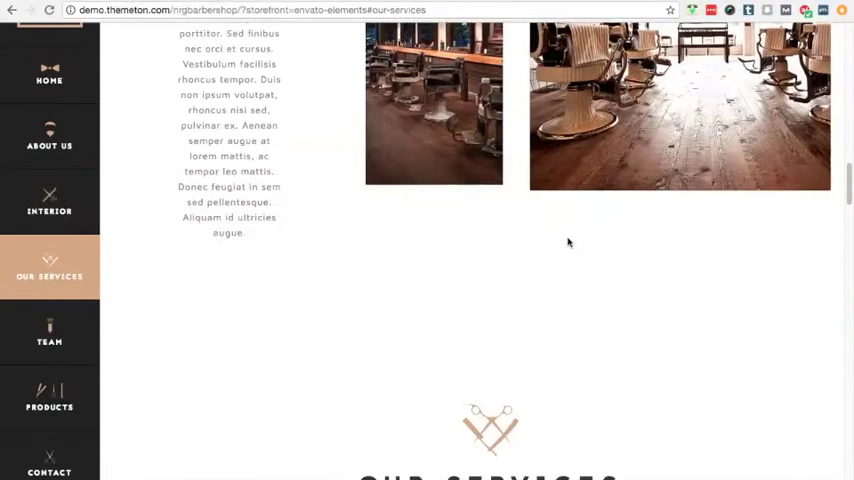
left_click(48, 332)
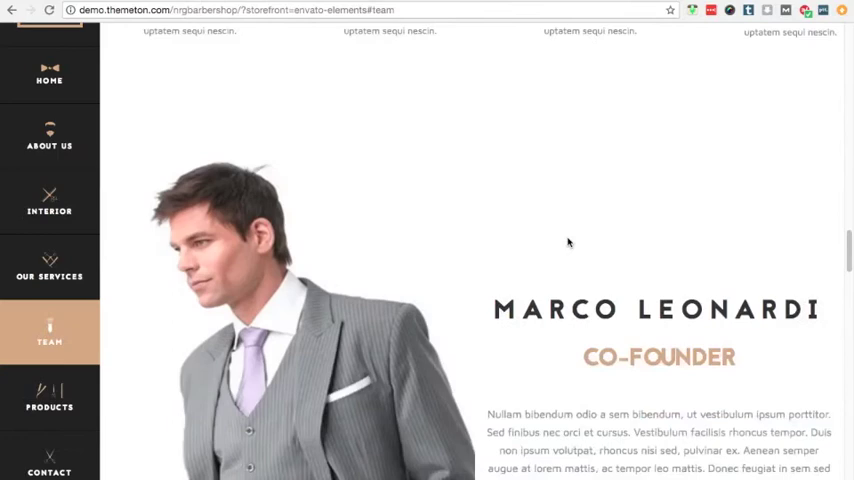
left_click(48, 464)
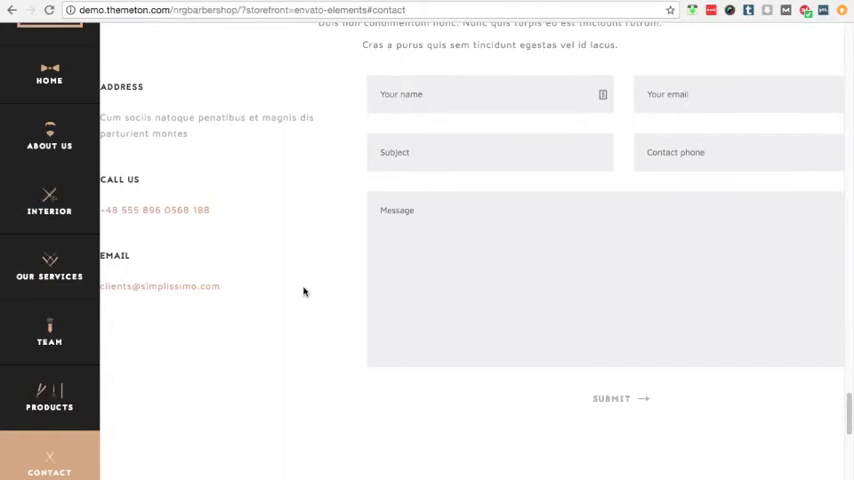
scroll("up", 3)
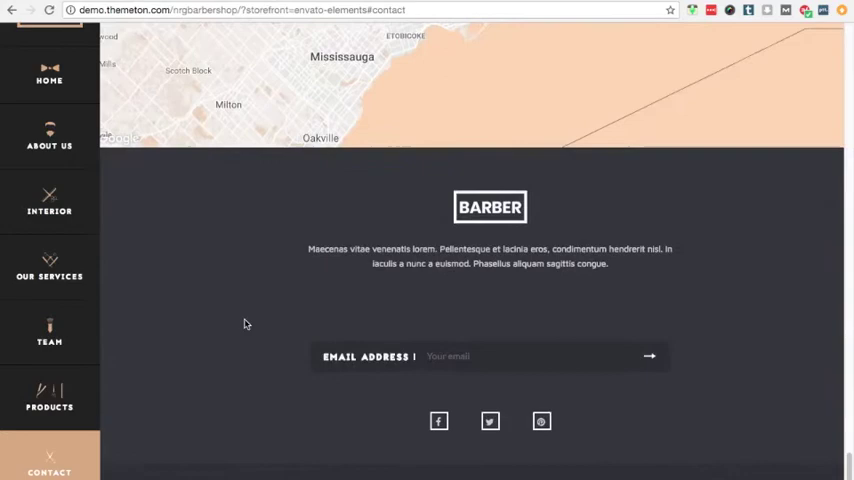
left_click(48, 140)
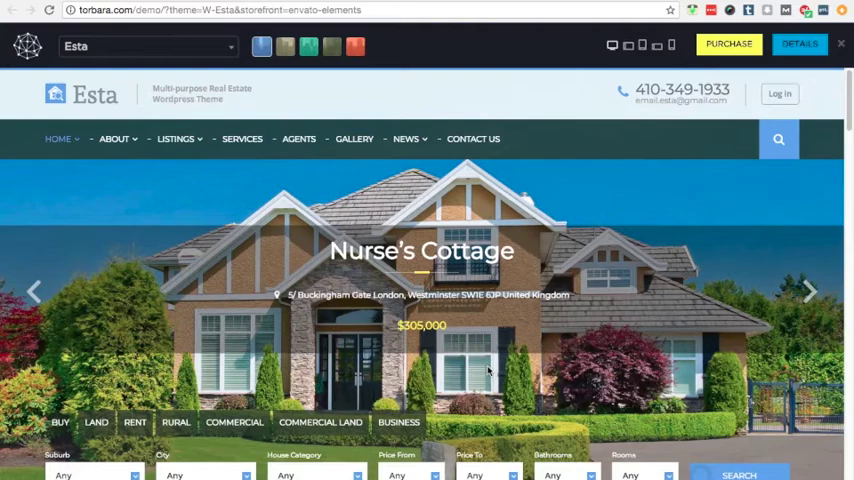
- Scroll down the Esta real estate theme live preview
scroll("down", 3)
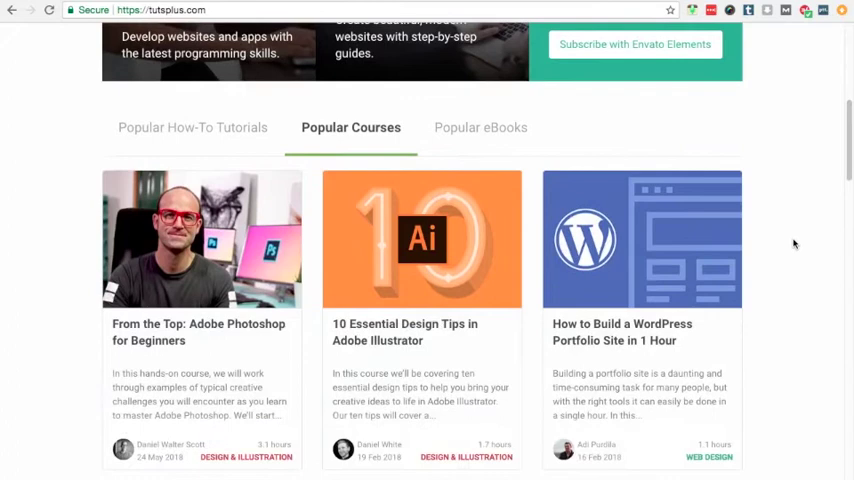
- Scroll the Tuts+ home page through Popular Courses and the Popular eBooks list
scroll("down", 3)
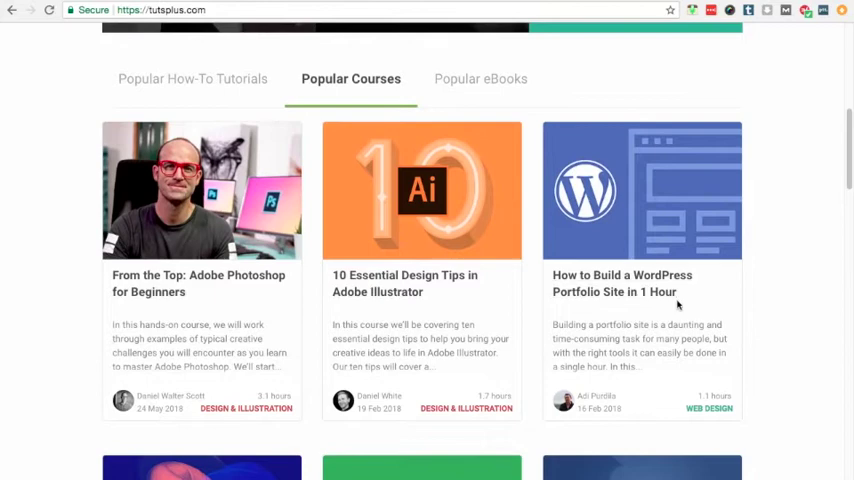
scroll("down", 3)
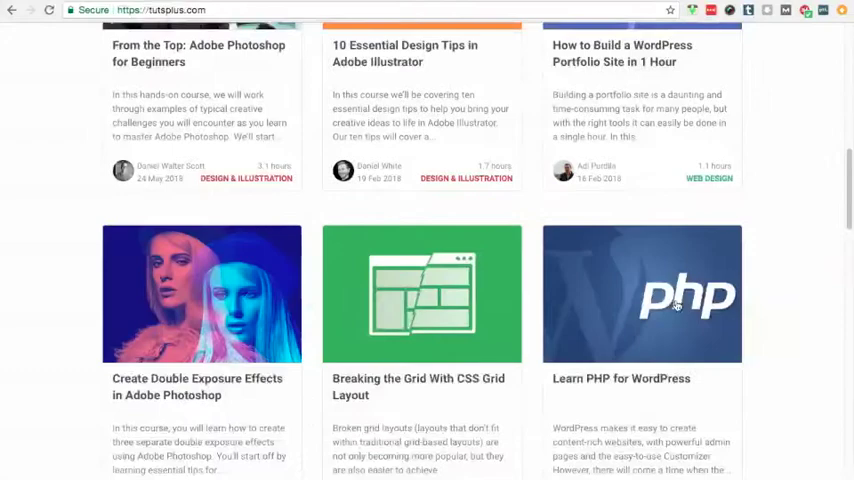
scroll("down", 3)
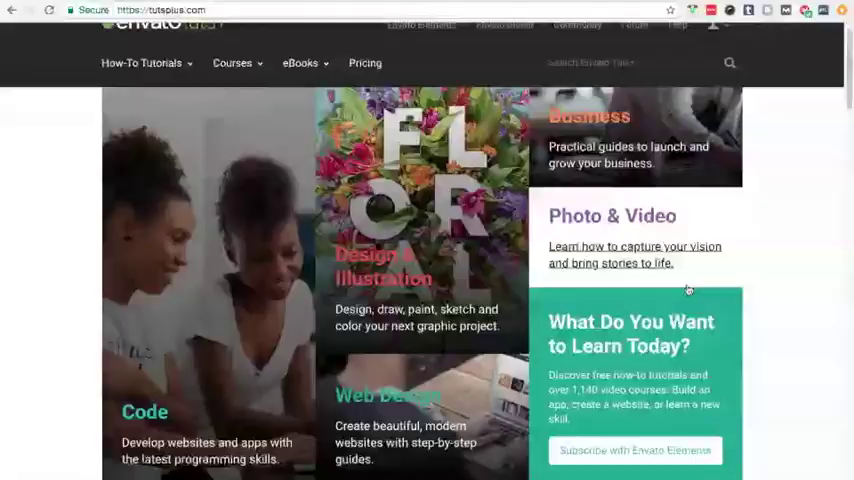
scroll("down", 3)
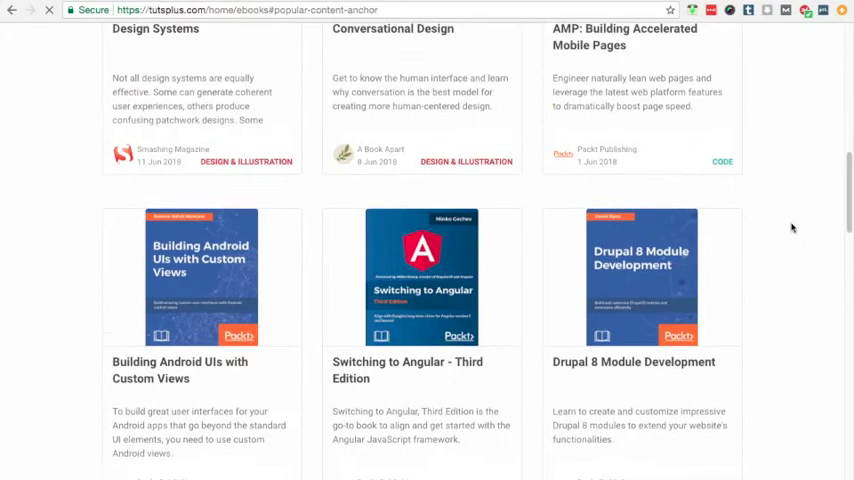
scroll("up", 3)
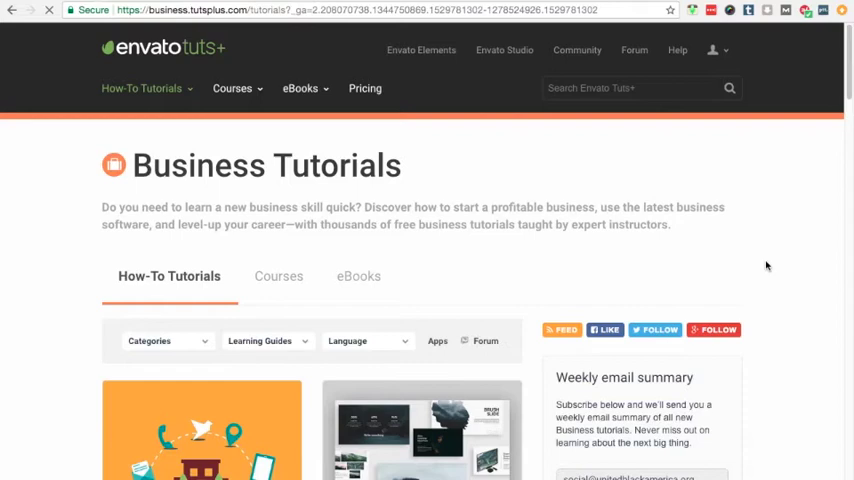
- Choose Launch and Grow Your Freelance Blog from the Learning Guides list and scroll the series page
left_click(260, 160)
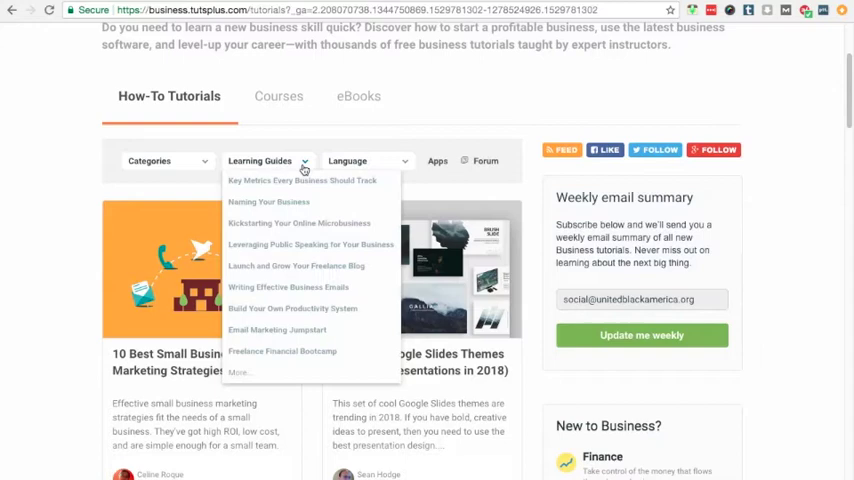
left_click(296, 264)
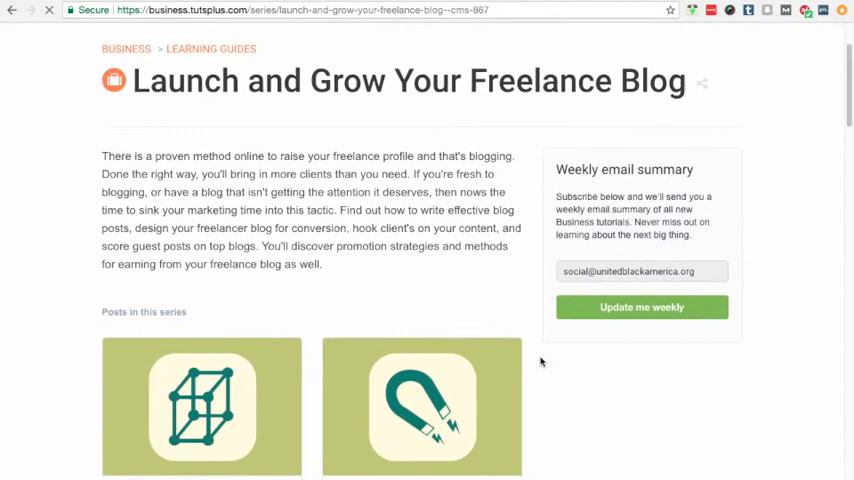
scroll("down", 3)
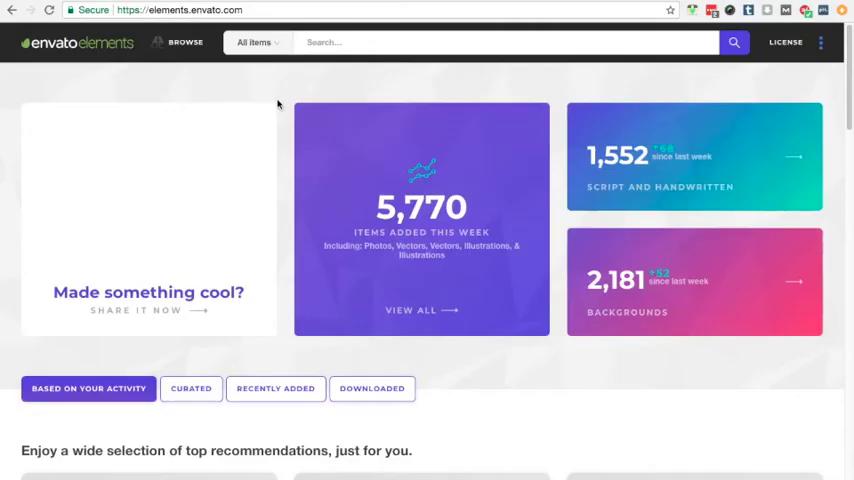
- Search the WordPress category and open the Ology education theme listing
left_click(256, 42)
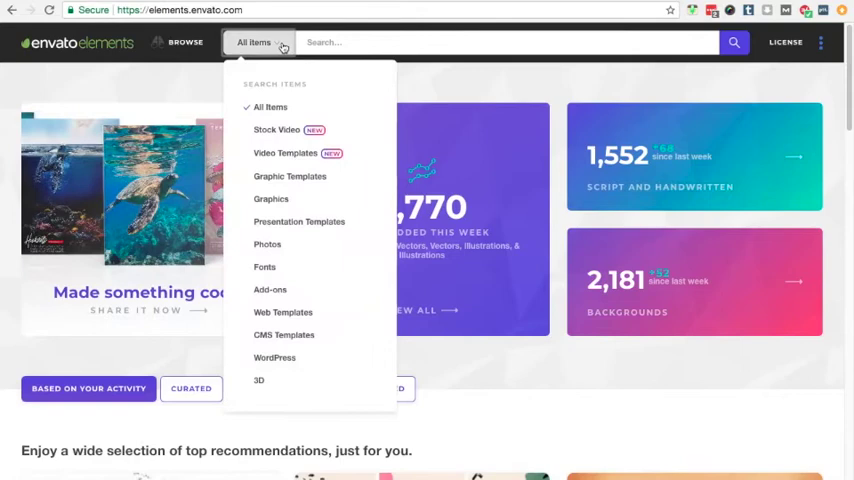
left_click(274, 356)
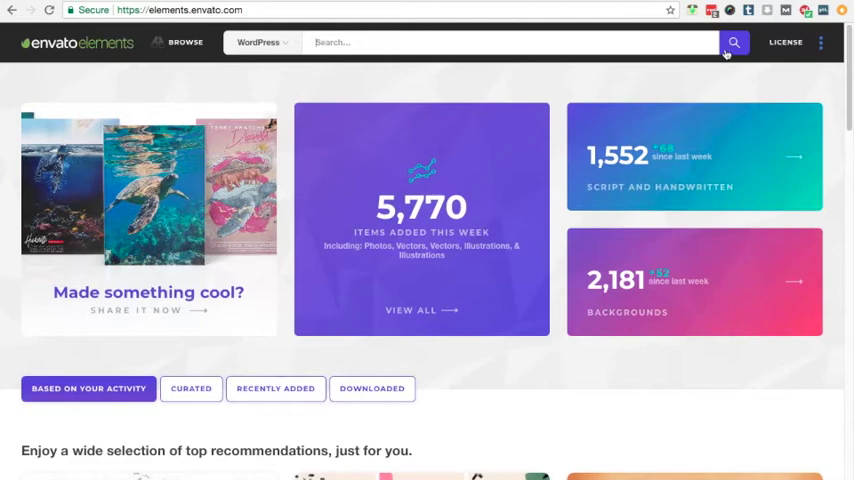
left_click(732, 42)
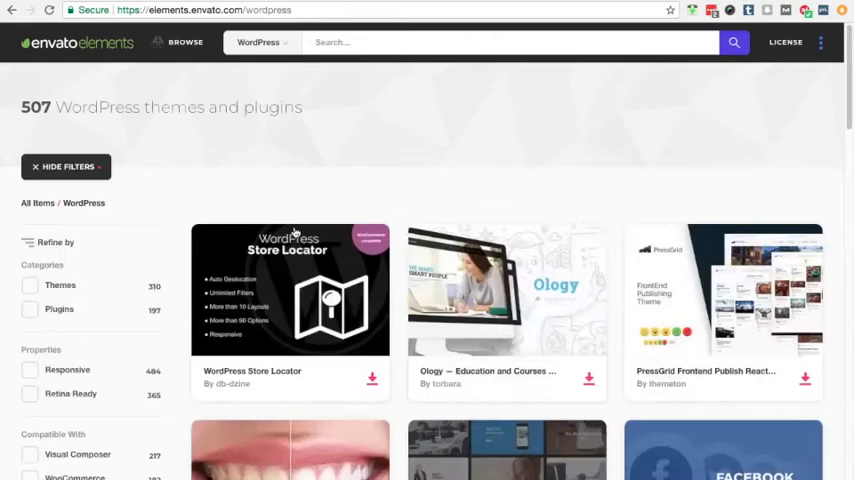
left_click(506, 290)
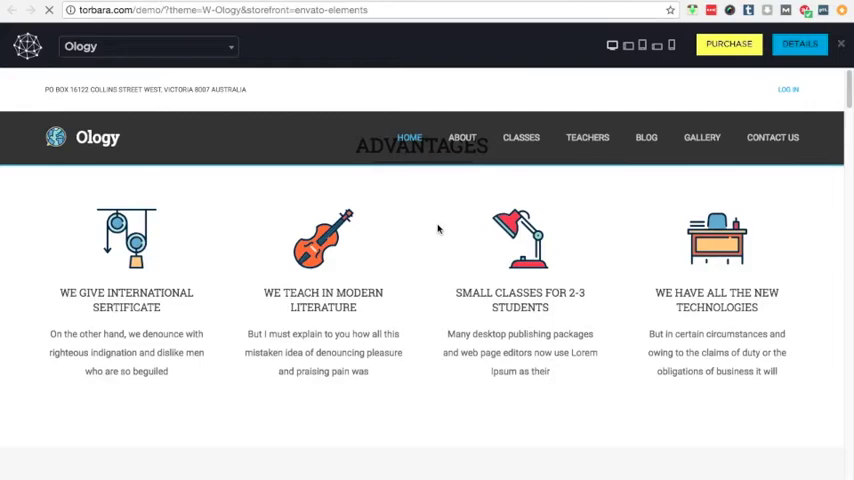
- Close the Ology live demo preview bar to return to the item page
left_click(800, 44)
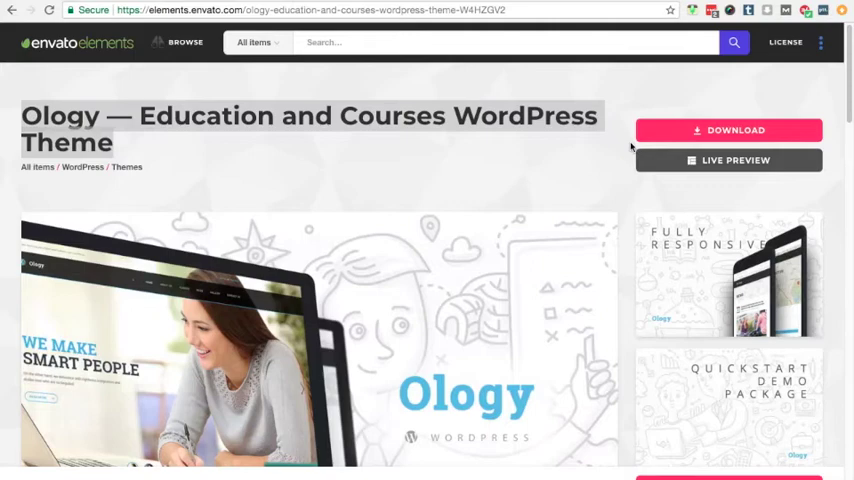
mouse_move(258, 42)
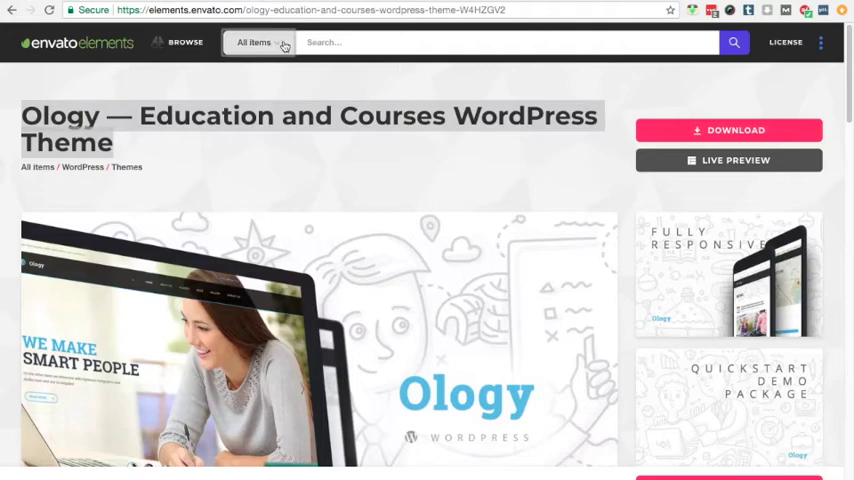
left_click(256, 42)
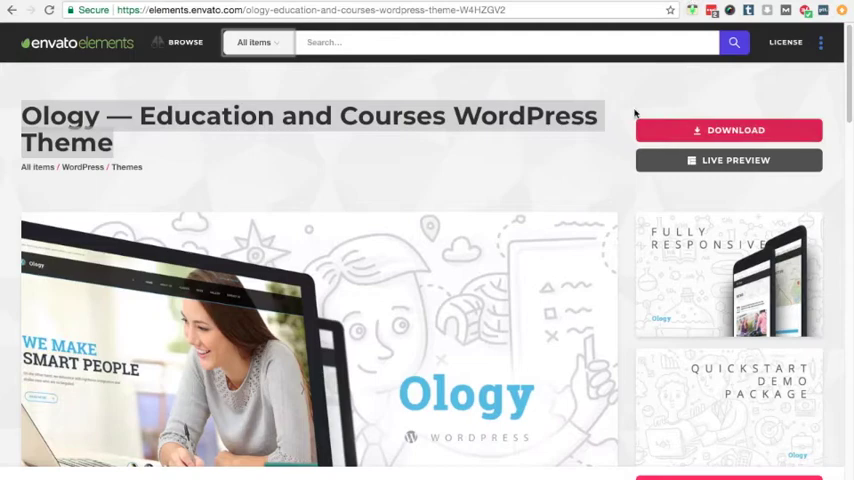
mouse_move(680, 108)
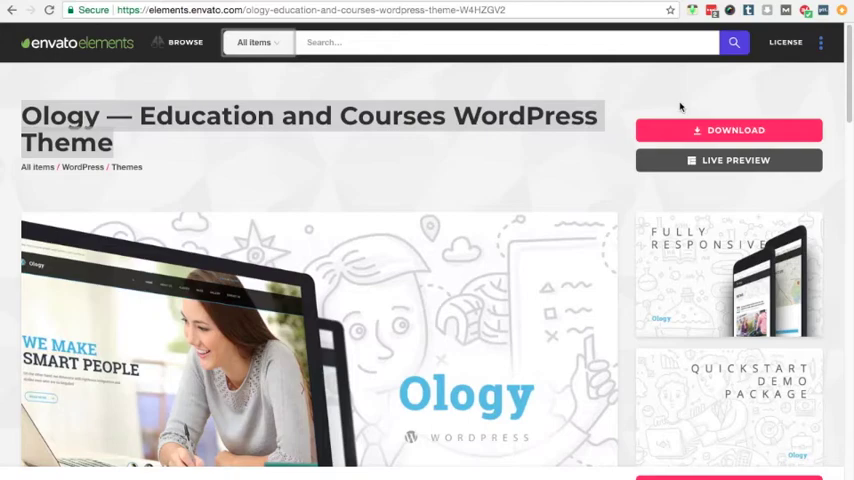
type("http://panafricanalliance.com/fiverr")
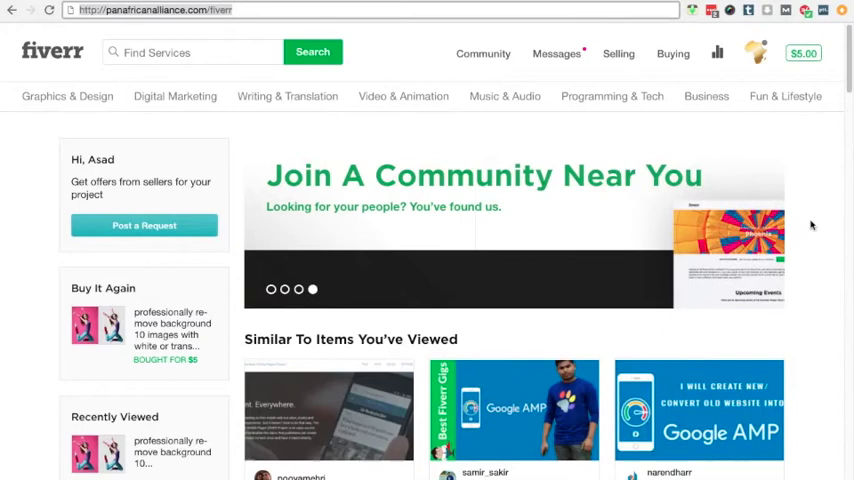
- Scroll to the similar gigs and open the professional WordPress website design gig
scroll("down", 3)
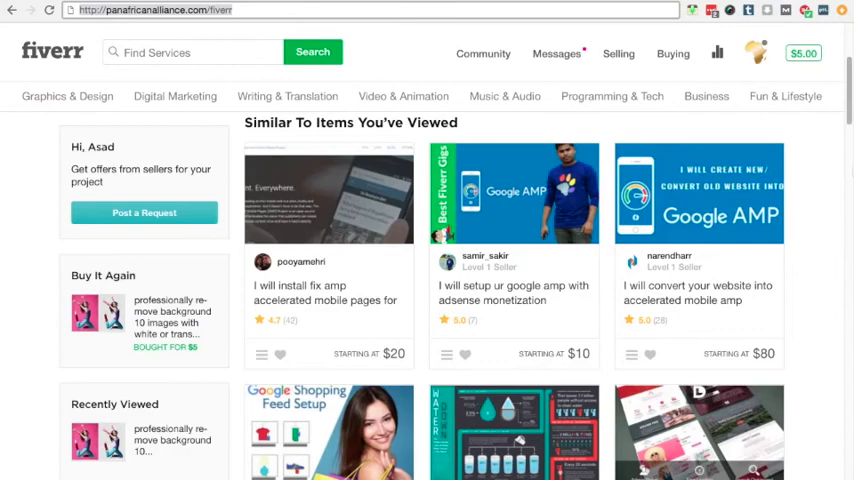
scroll("down", 3)
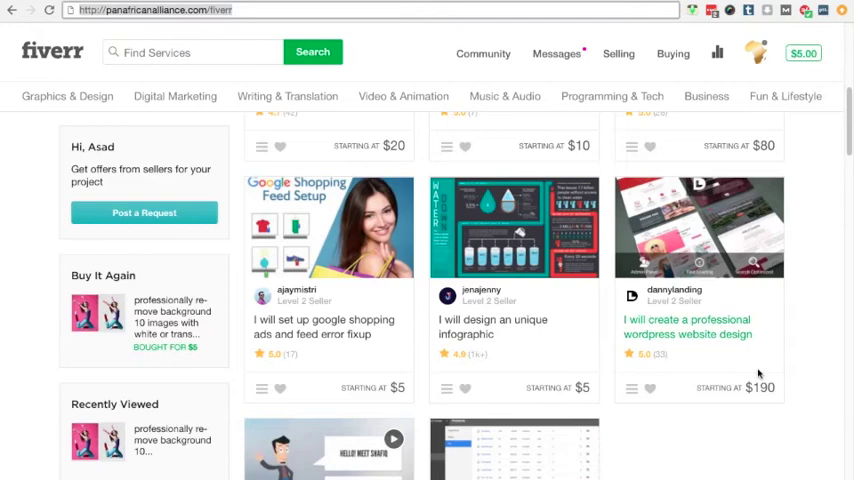
mouse_move(736, 372)
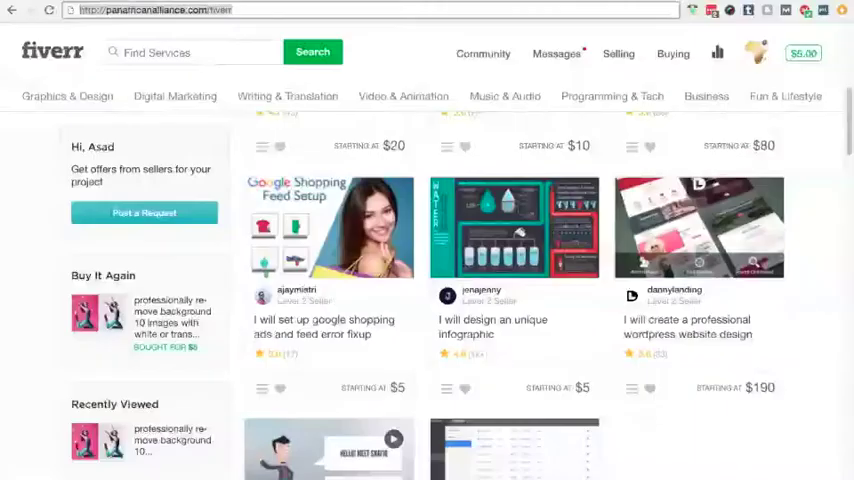
left_click(688, 328)
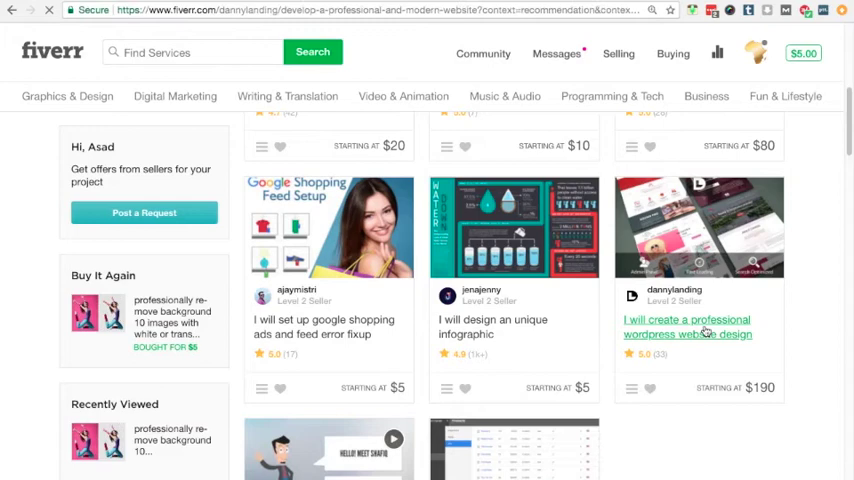
- View the dannylanding gig's $315 Premium package panel, then switch back to the Ology theme tab
left_click(688, 328)
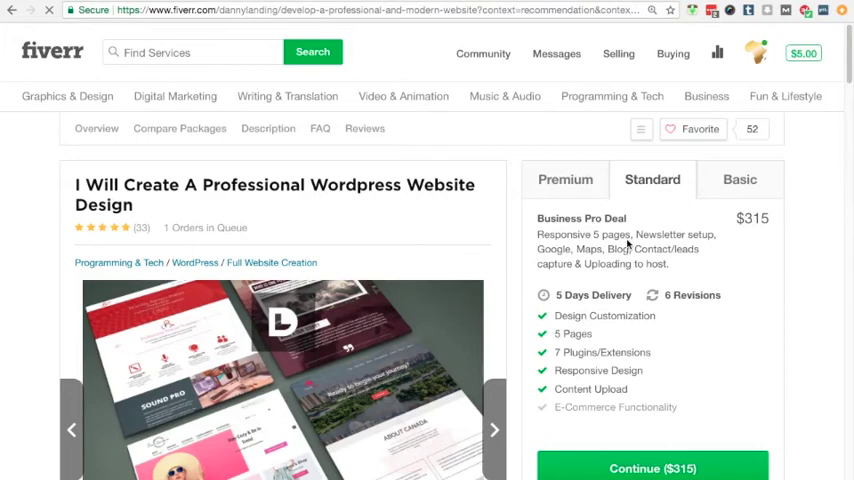
left_click(96, 128)
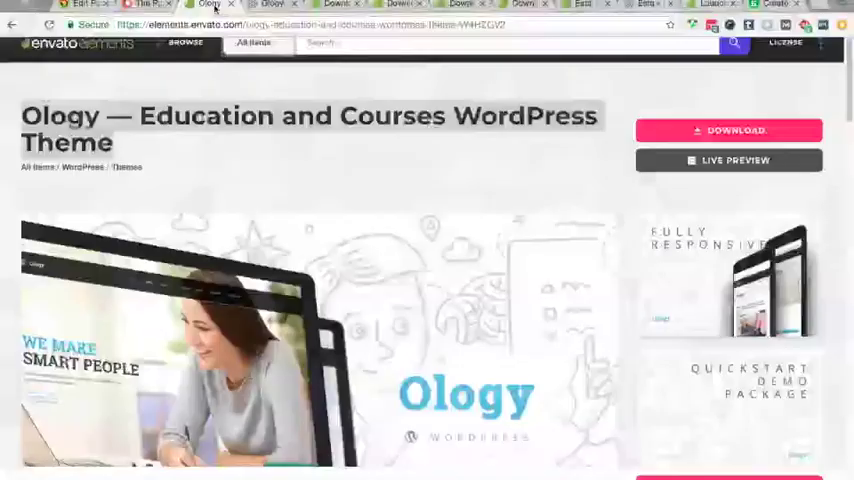
- Launch the Ology theme's Live Preview, then switch back to the Fiverr gig tab
left_click(728, 160)
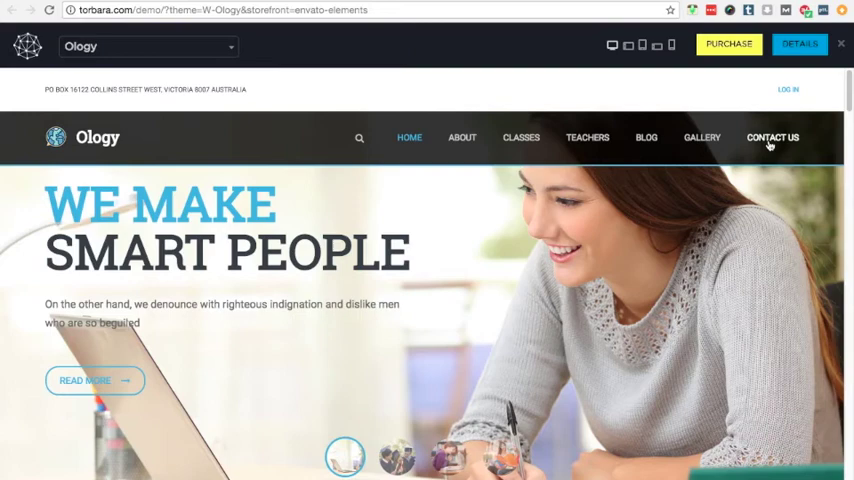
left_click(772, 136)
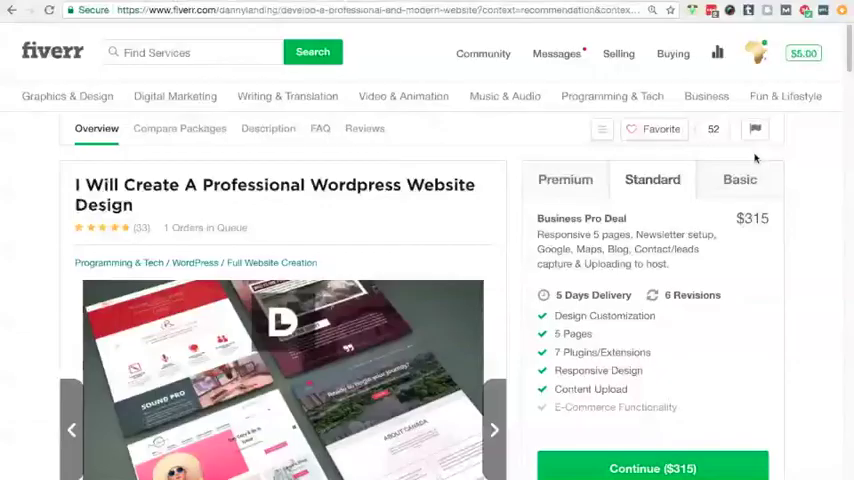
- Browse Presentation Design gigs under Graphics & Design
left_click(68, 96)
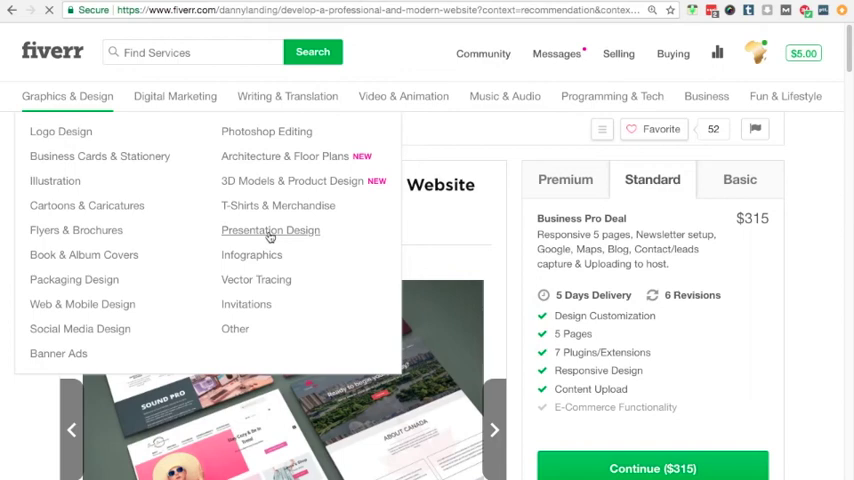
left_click(270, 230)
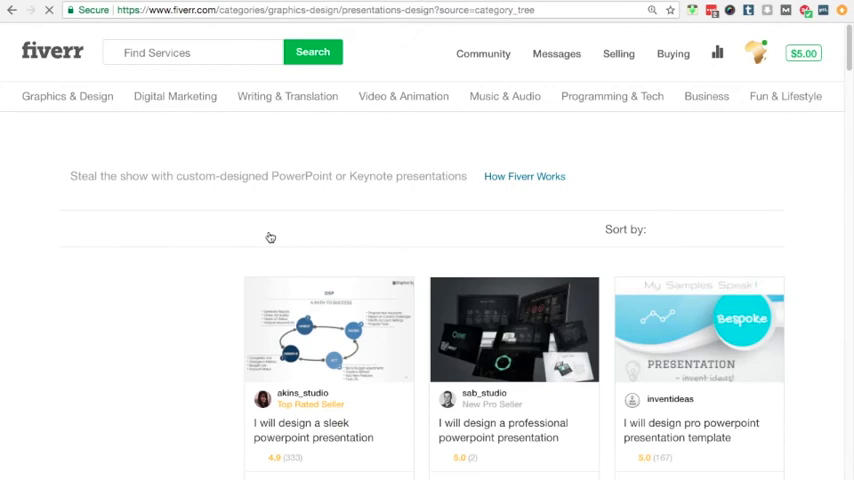
scroll("down", 3)
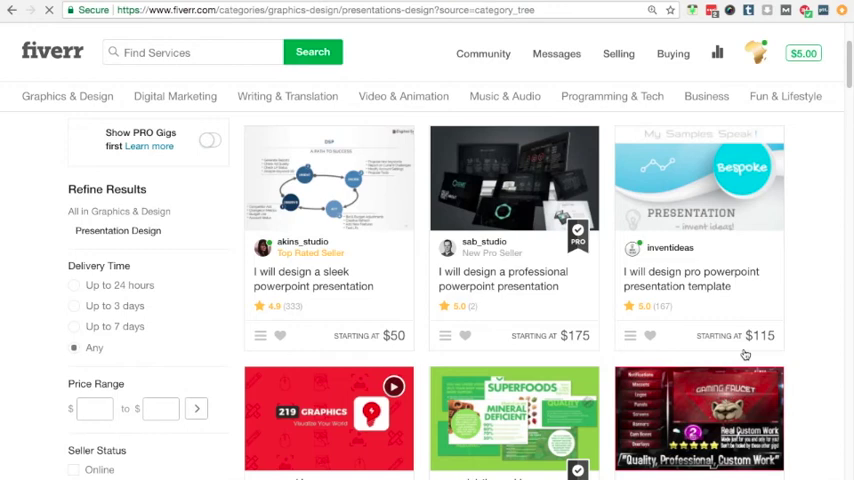
scroll("down", 3)
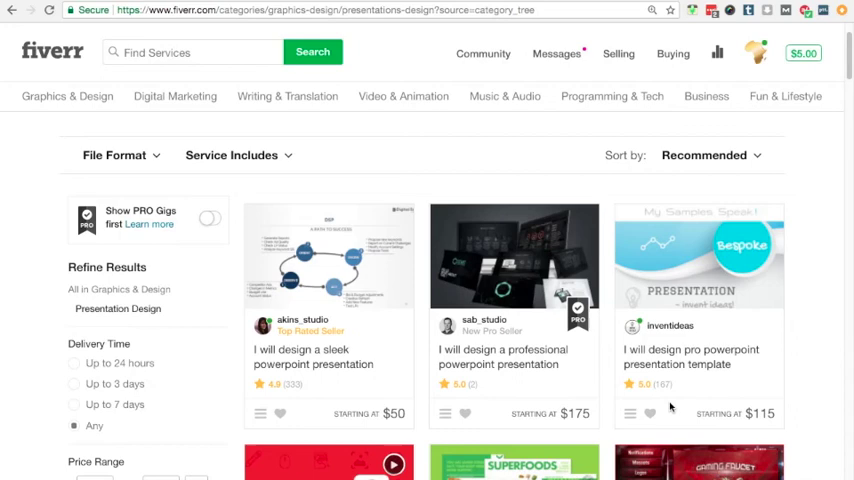
mouse_move(540, 180)
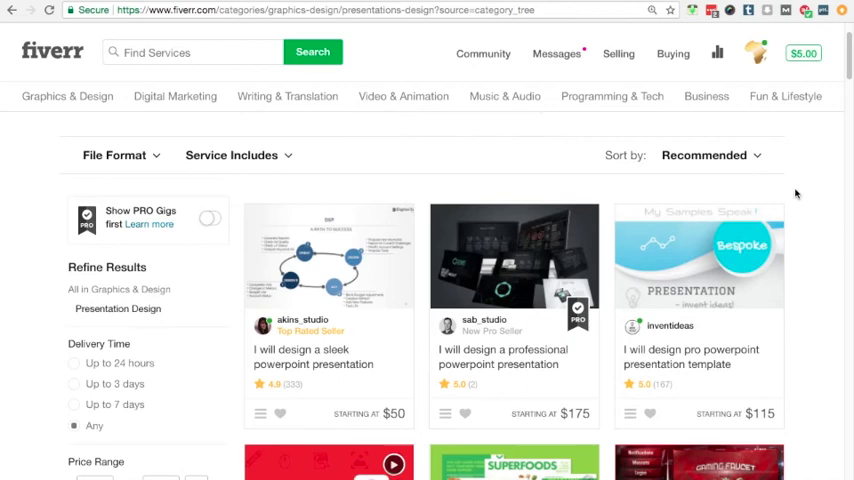
scroll("down", 3)
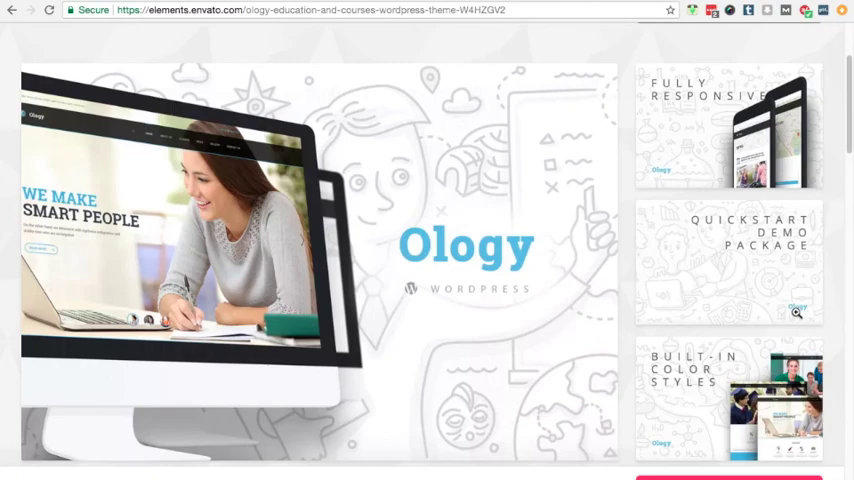
- Scroll the Ology theme page back up to its title and download options
scroll("down", 3)
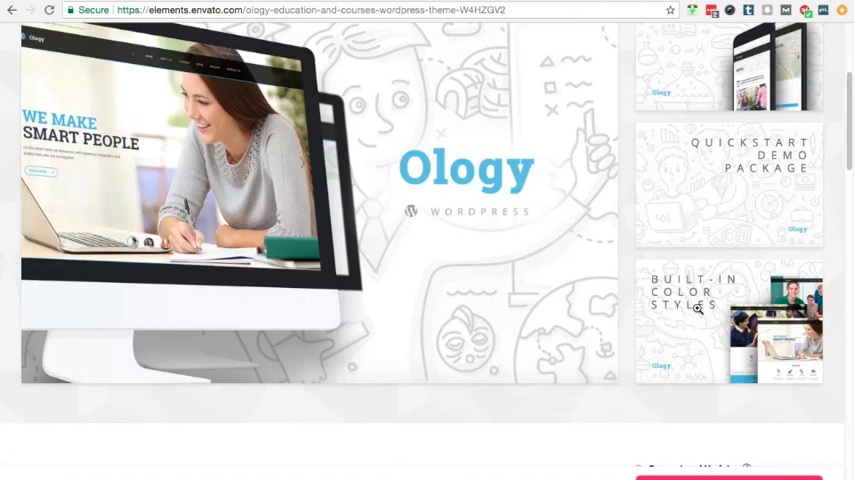
scroll("up", 3)
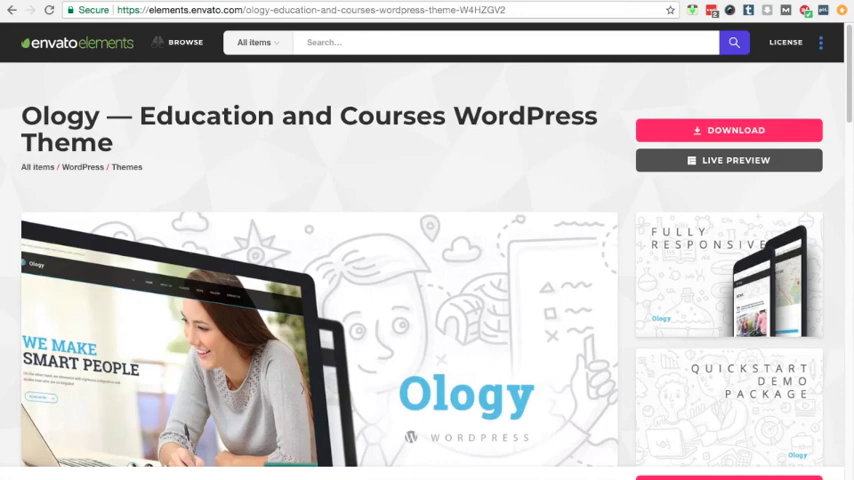